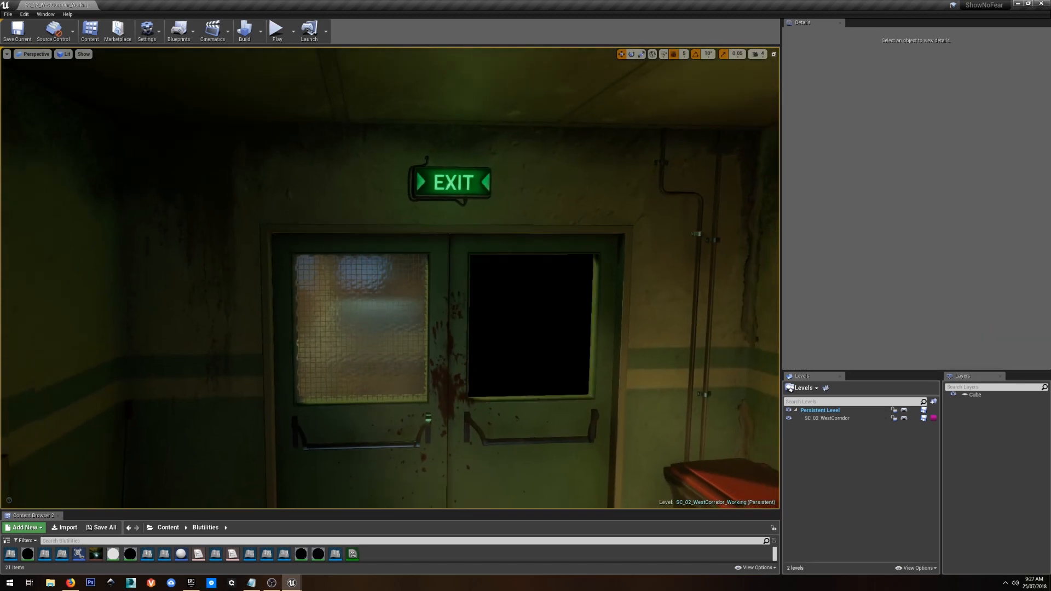
Step: Bring up the window's fake-exterior material instance with its cubemap room previewed on a cube
{"action": "left_click", "coordinate": [57, 5]}
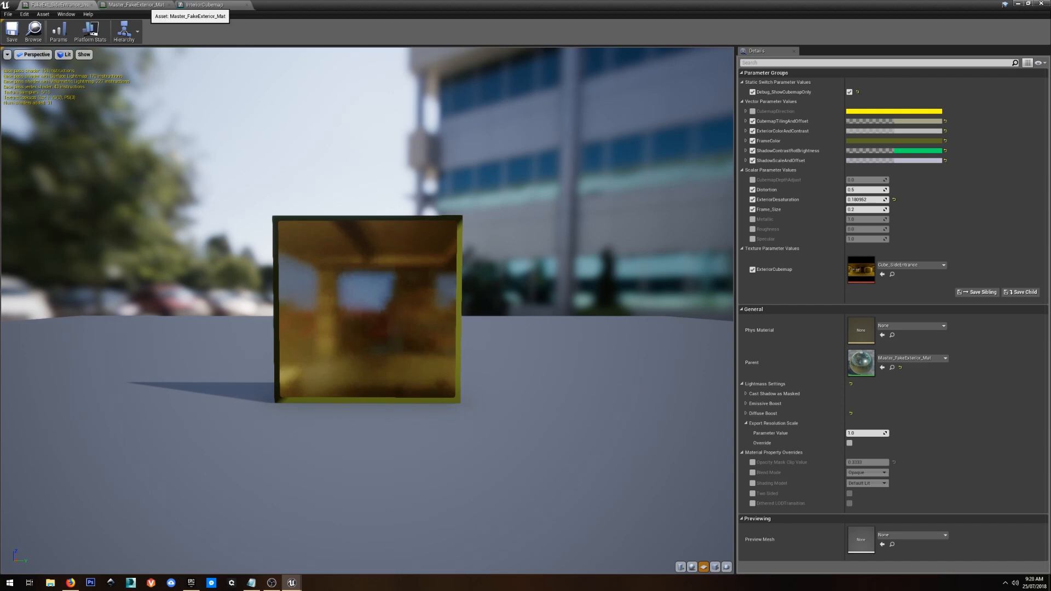
Step: Show the Master_FakeExterior_Mat graph zoomed on the CubemapDirection and CubemapTilingAndOffset nodes
{"action": "left_click", "coordinate": [134, 4]}
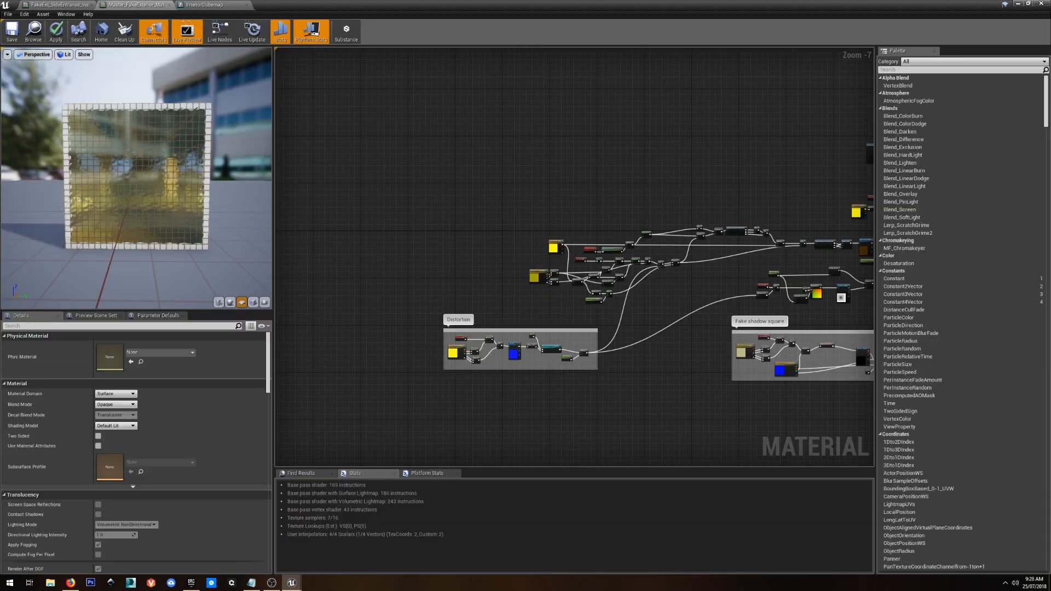
{"action": "scroll", "scroll_direction": "down", "scroll_amount": 3}
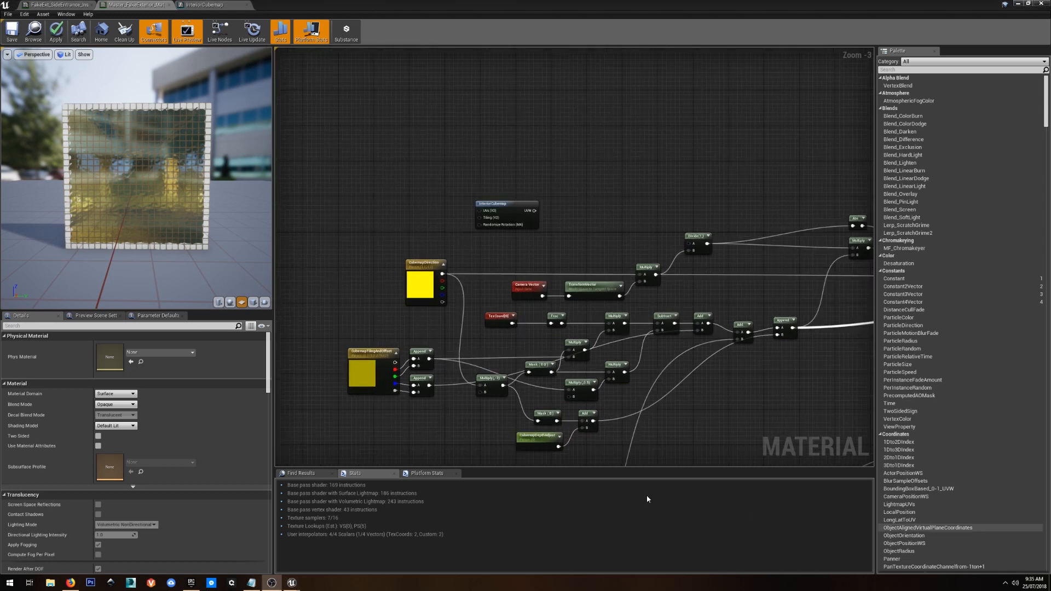
{"action": "mouse_move", "coordinate": [396, 174]}
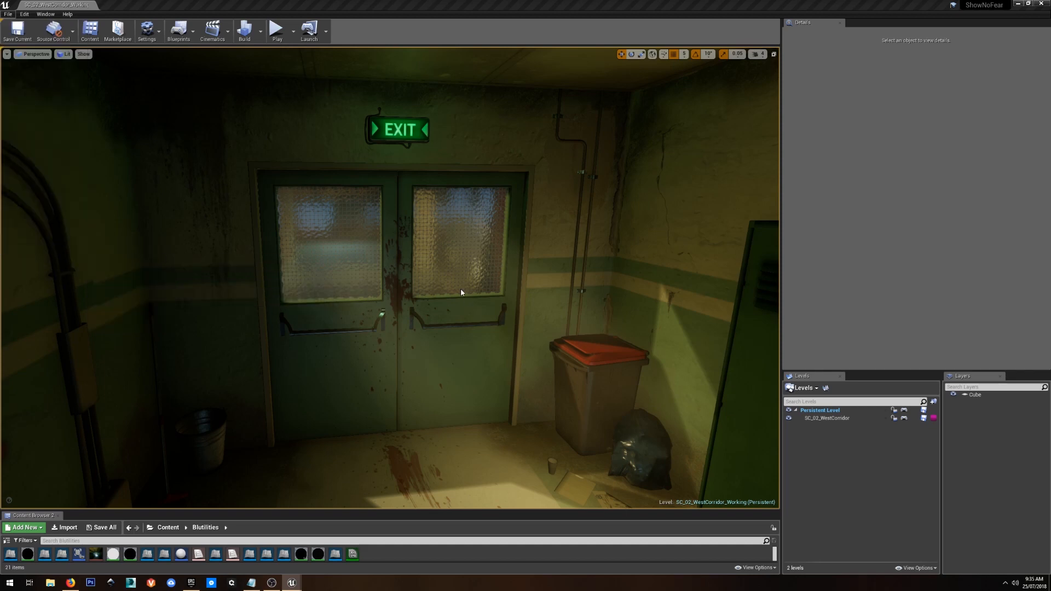
{"action": "mouse_move", "coordinate": [424, 291]}
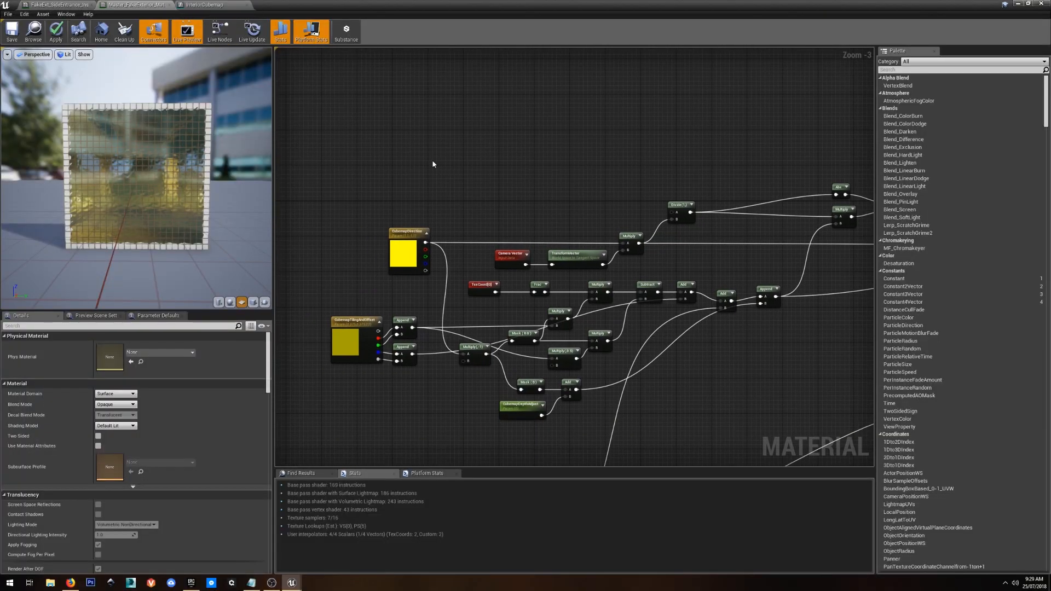
{"action": "mouse_move", "coordinate": [444, 163]}
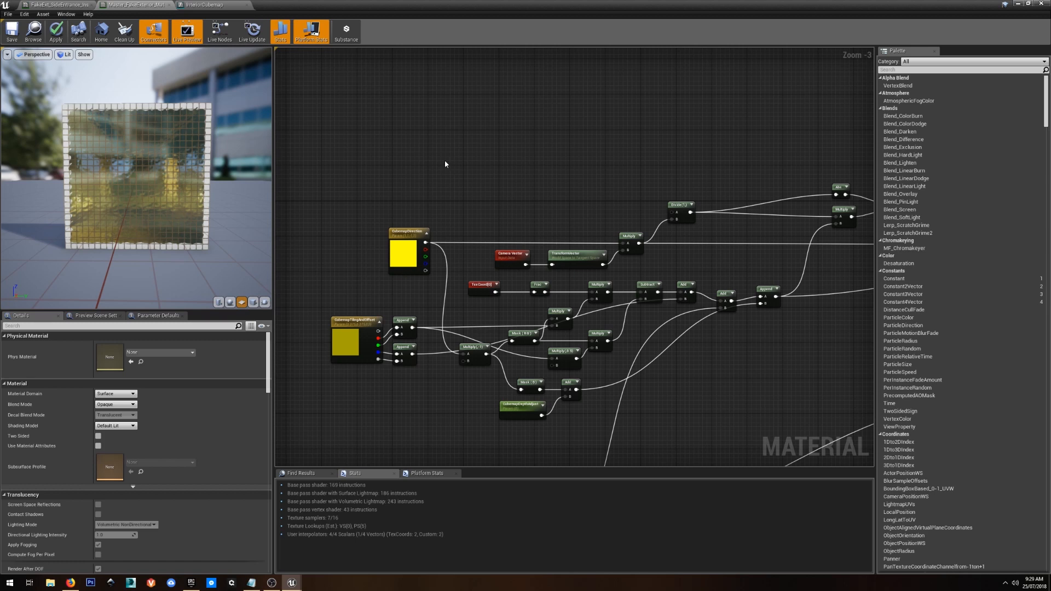
{"action": "mouse_move", "coordinate": [461, 177]}
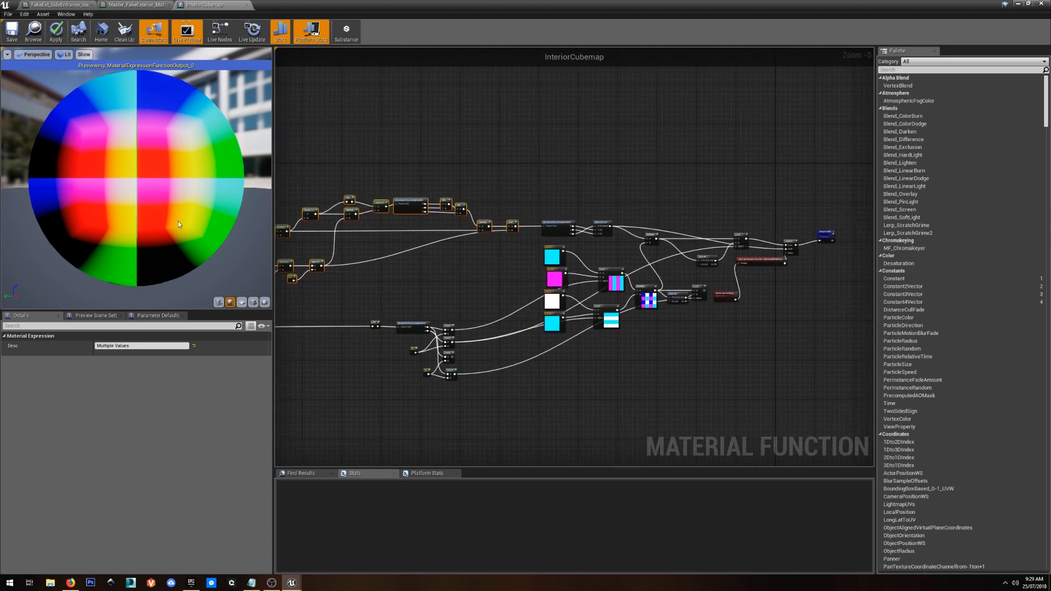
{"action": "mouse_move", "coordinate": [181, 242]}
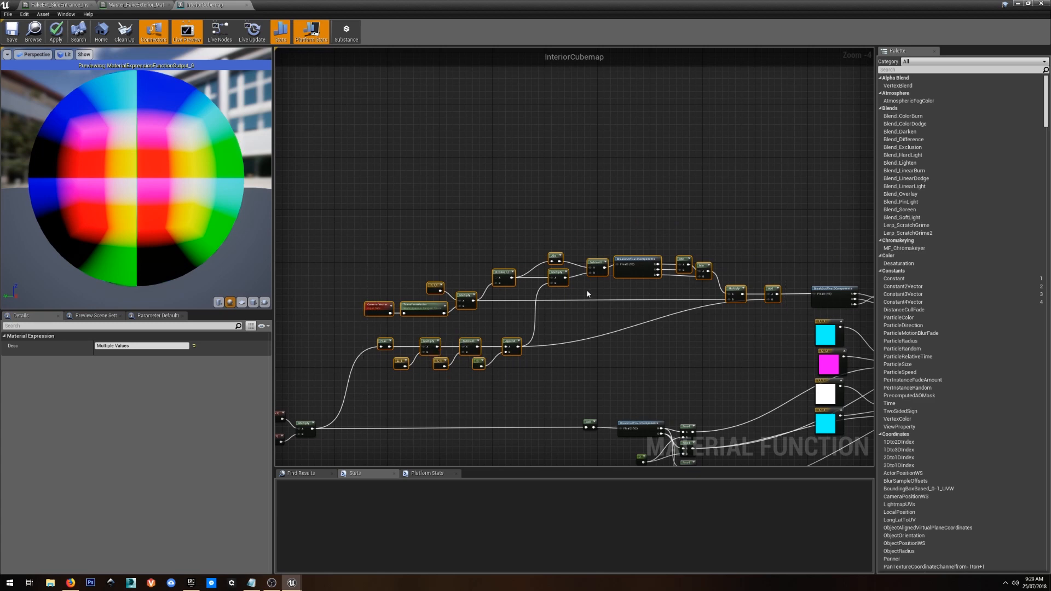
Step: Read the CubemapDirection node's defaults in the master material, then return to the material instance
{"action": "left_click", "coordinate": [133, 4]}
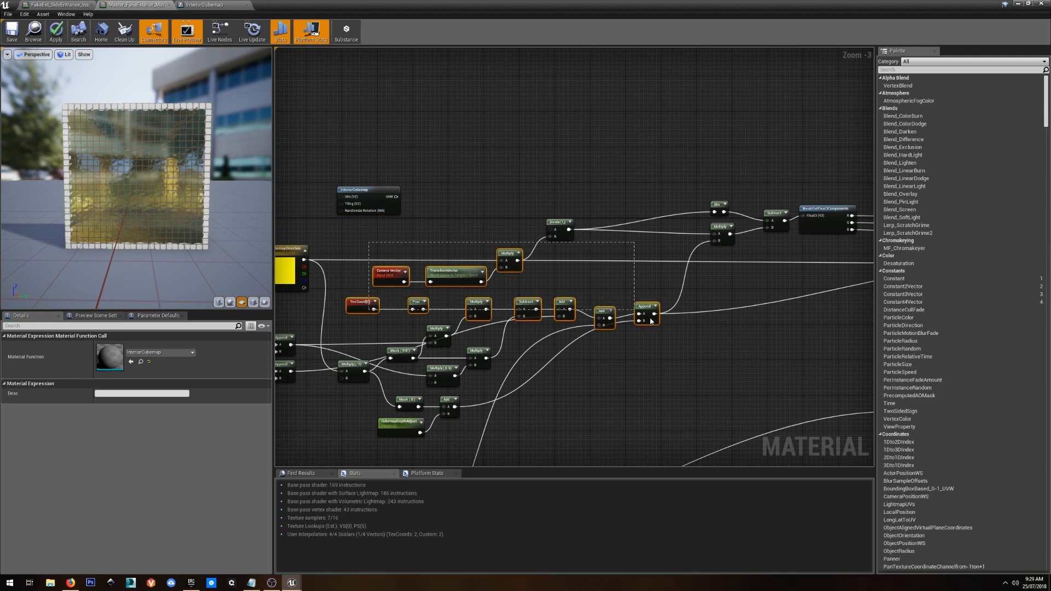
{"action": "scroll", "scroll_direction": "down", "scroll_amount": 3}
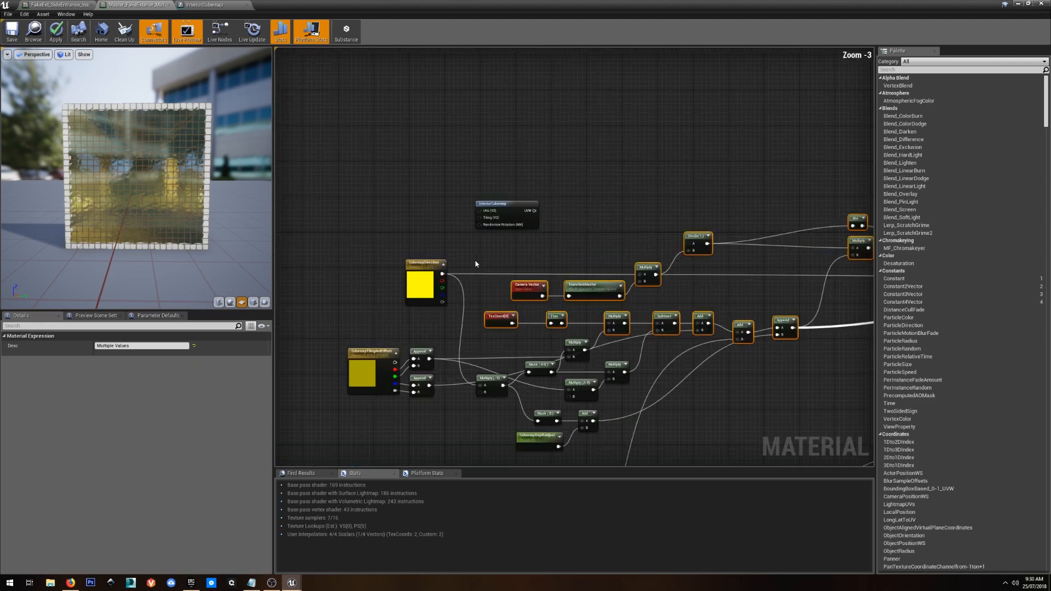
{"action": "left_click", "coordinate": [426, 278]}
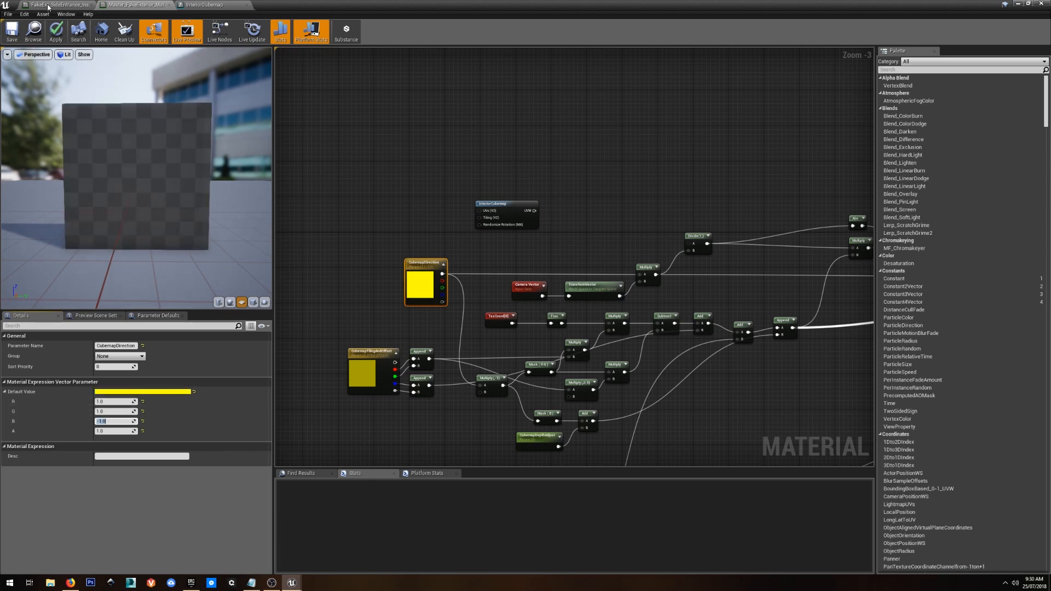
{"action": "left_click", "coordinate": [57, 4]}
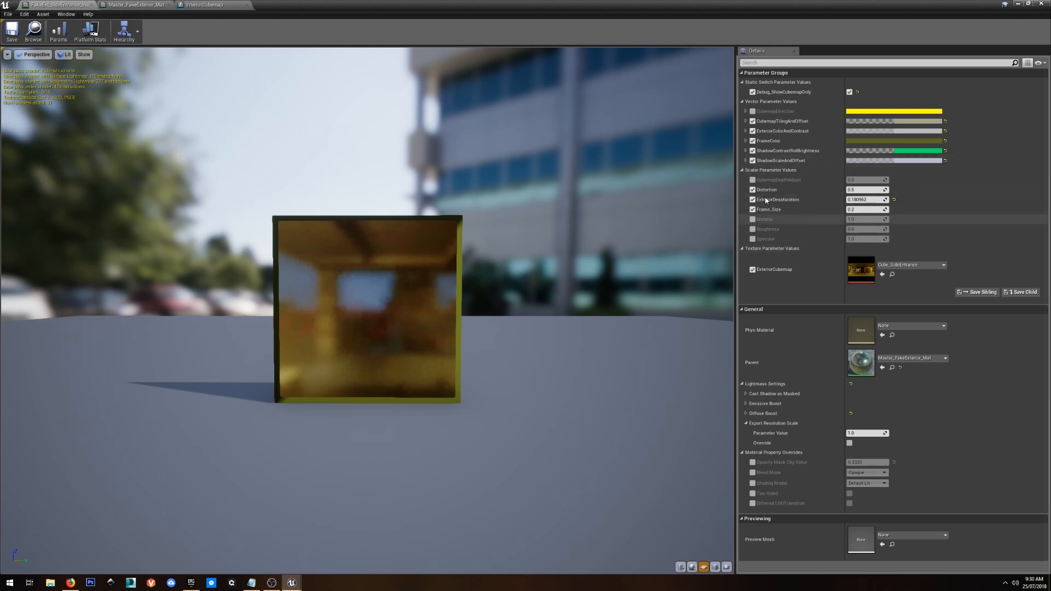
Step: Override CubemapDirection in the instance with the B channel set to -1.0 (R and G stay 1.0)
{"action": "left_click", "coordinate": [745, 112]}
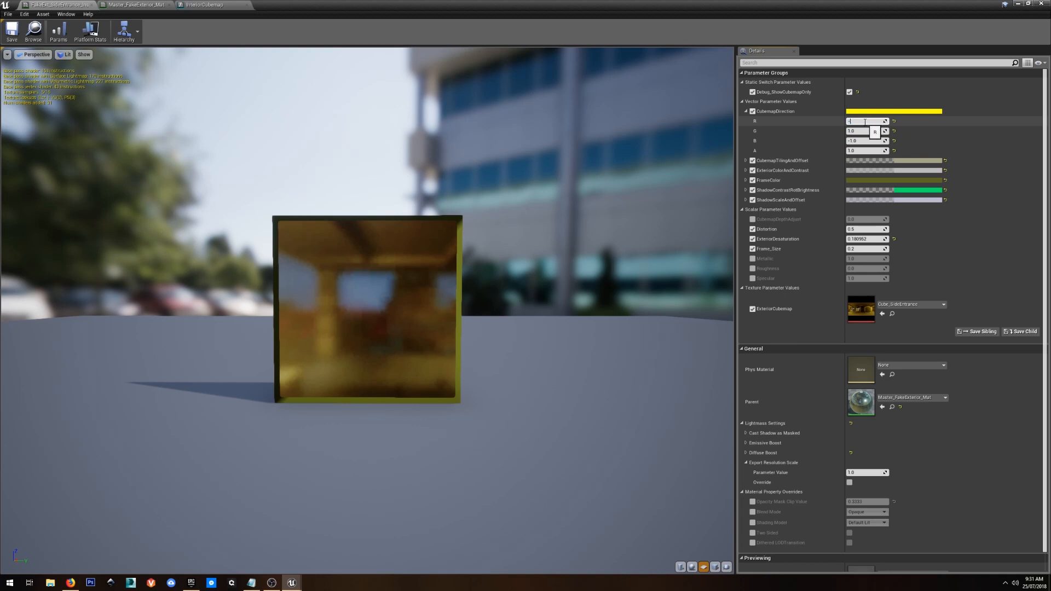
{"action": "type", "text": "-1.0"}
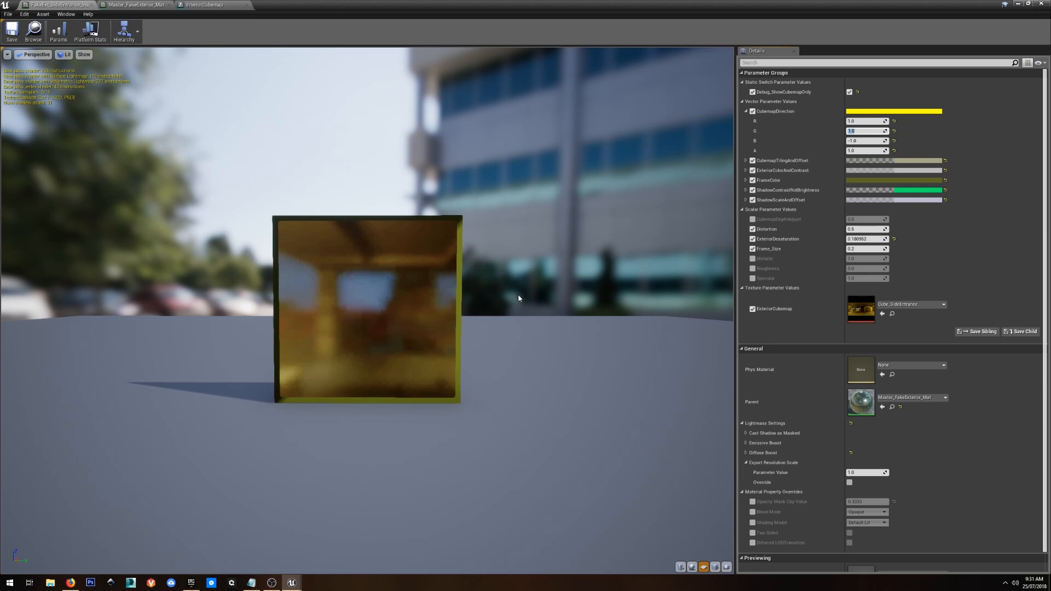
{"action": "mouse_move", "coordinate": [515, 297]}
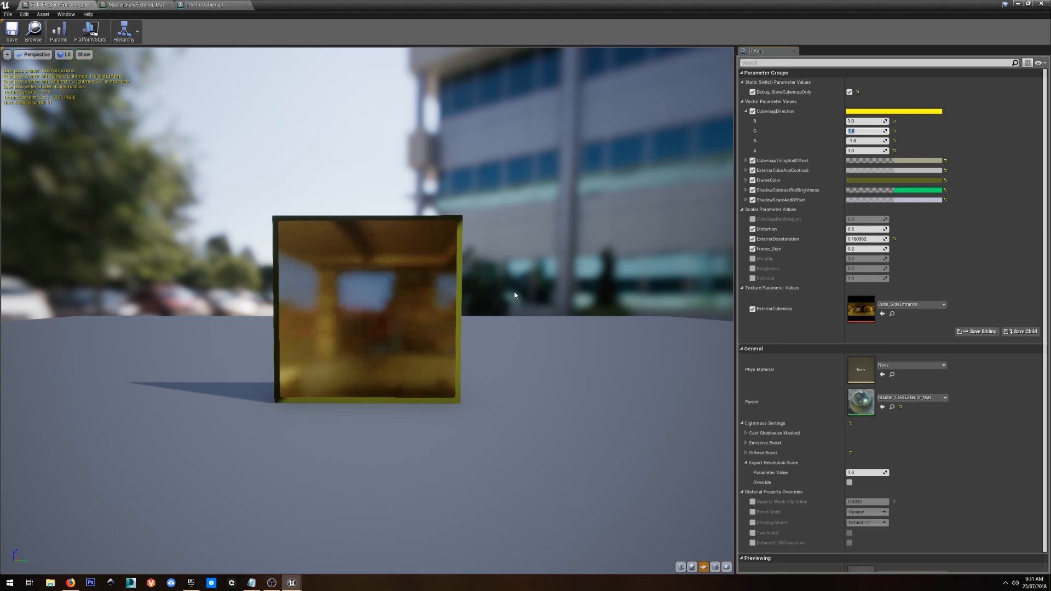
{"action": "mouse_move", "coordinate": [512, 294]}
{"action": "type", "text": "1"}
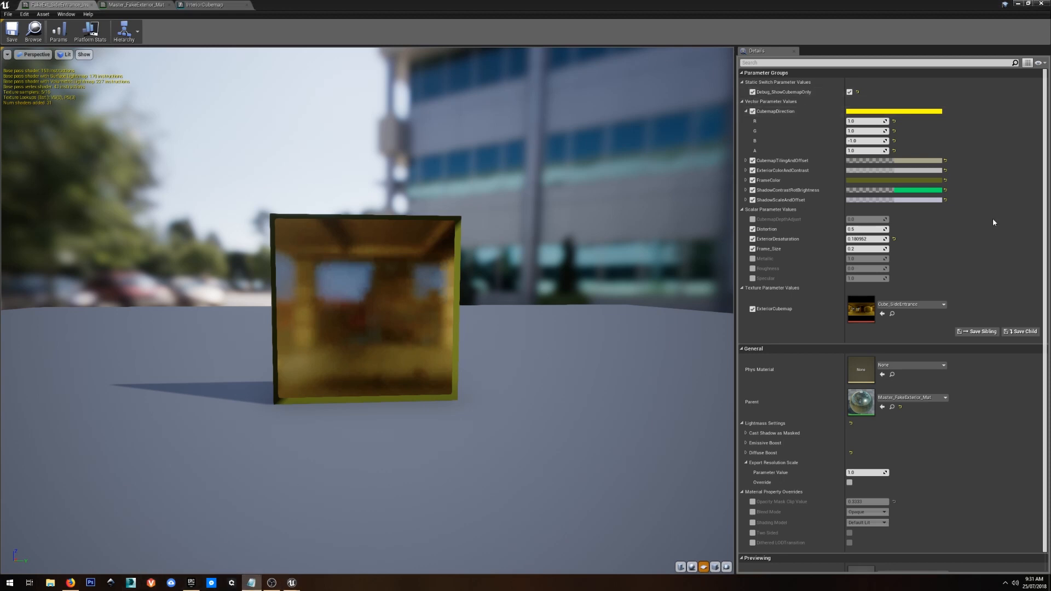
{"action": "mouse_move", "coordinate": [827, 184]}
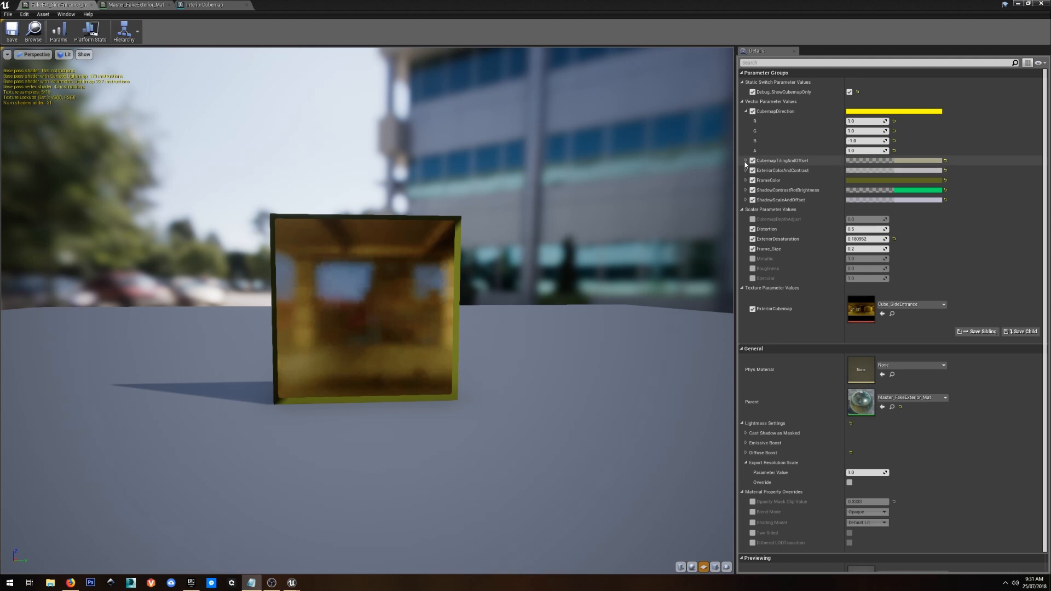
Step: Expand the CubemapTilingAndOffset parameter to show its channel values for editing
{"action": "left_click", "coordinate": [745, 160]}
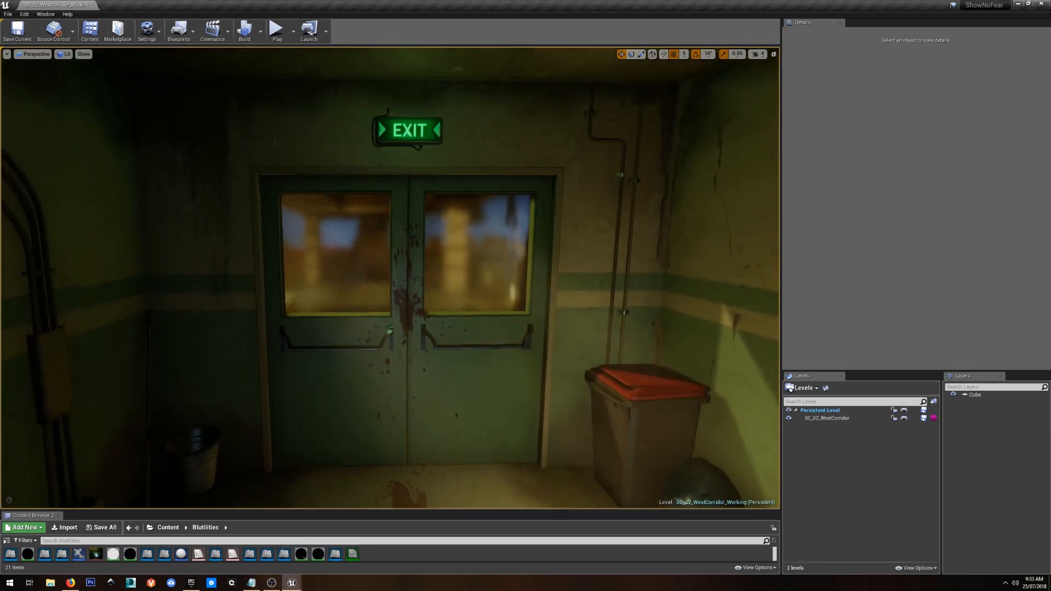
{"action": "mouse_move", "coordinate": [292, 581]}
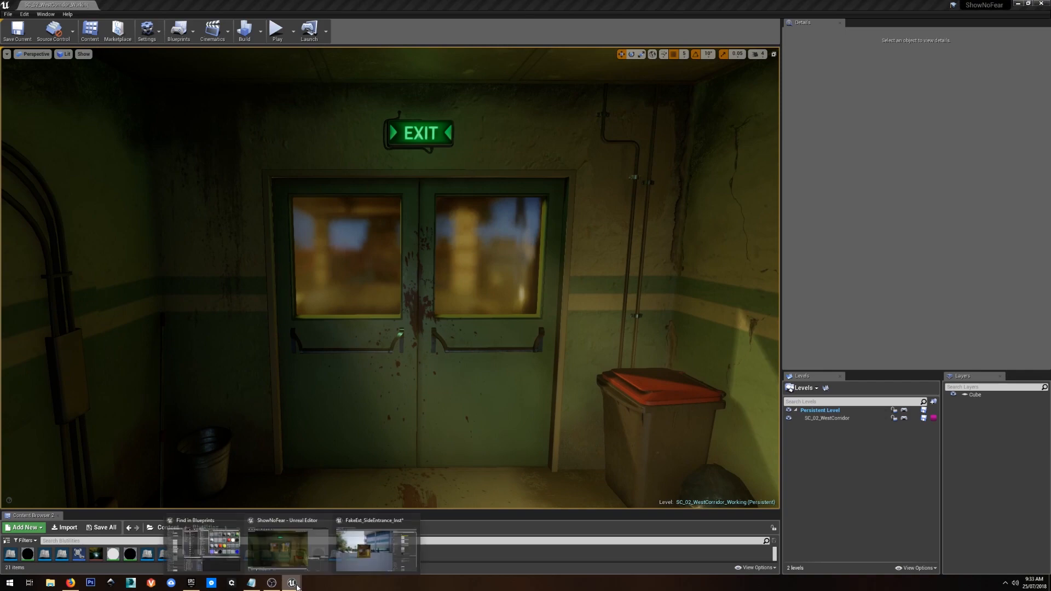